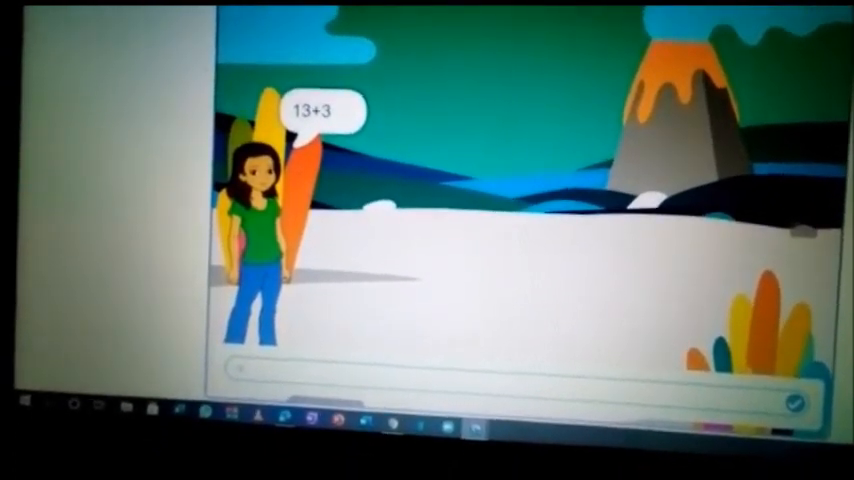
# Submit the answer 16 to the sprite's 13+3 question so it replies 'correct'
pyautogui.click(795, 402)
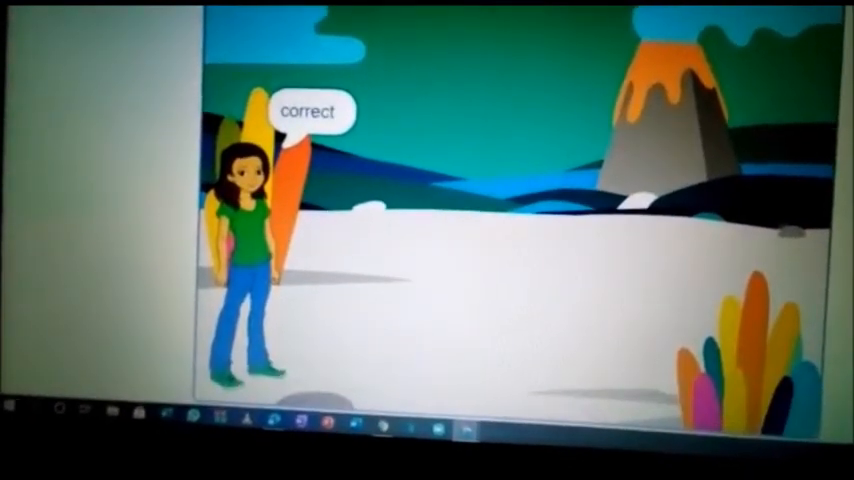